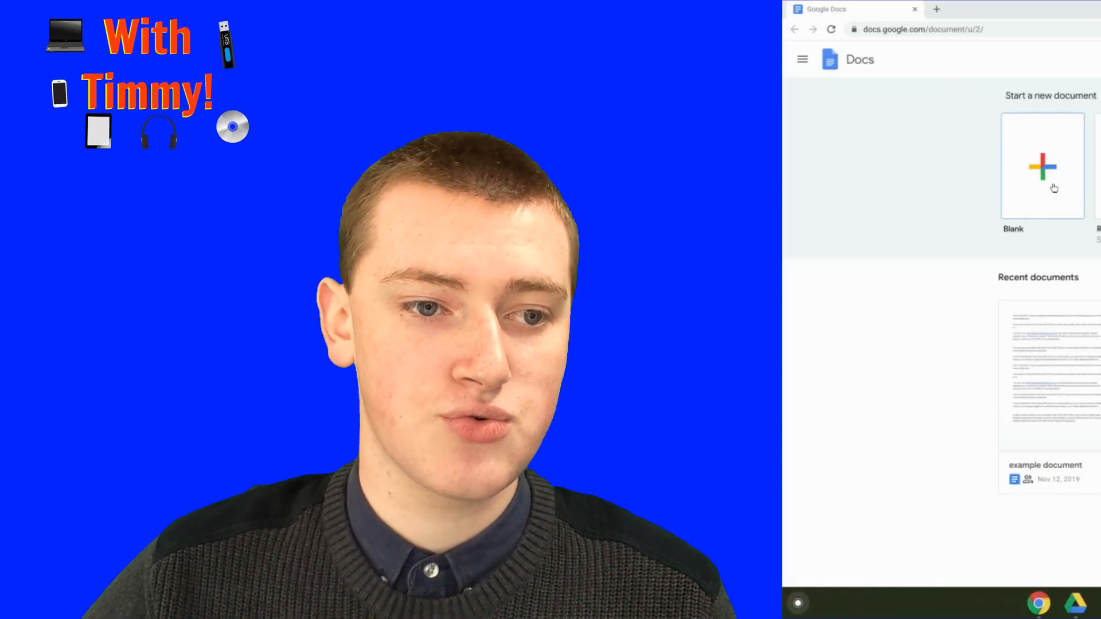
Step: Create a new blank, untitled Google Doc from the Docs home page
click(1042, 166)
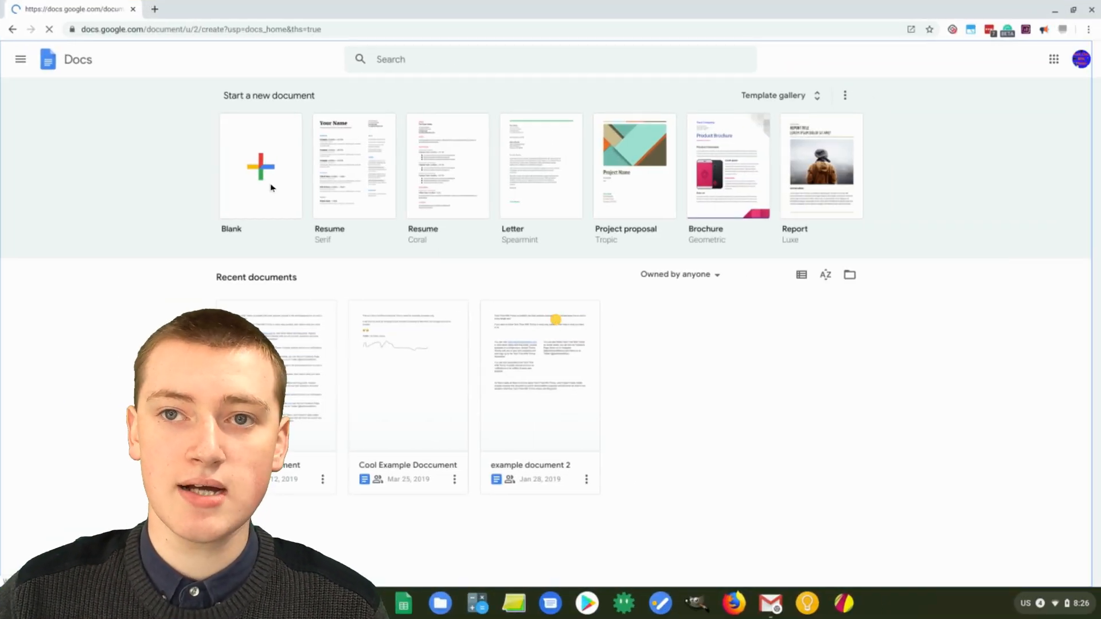
click(260, 167)
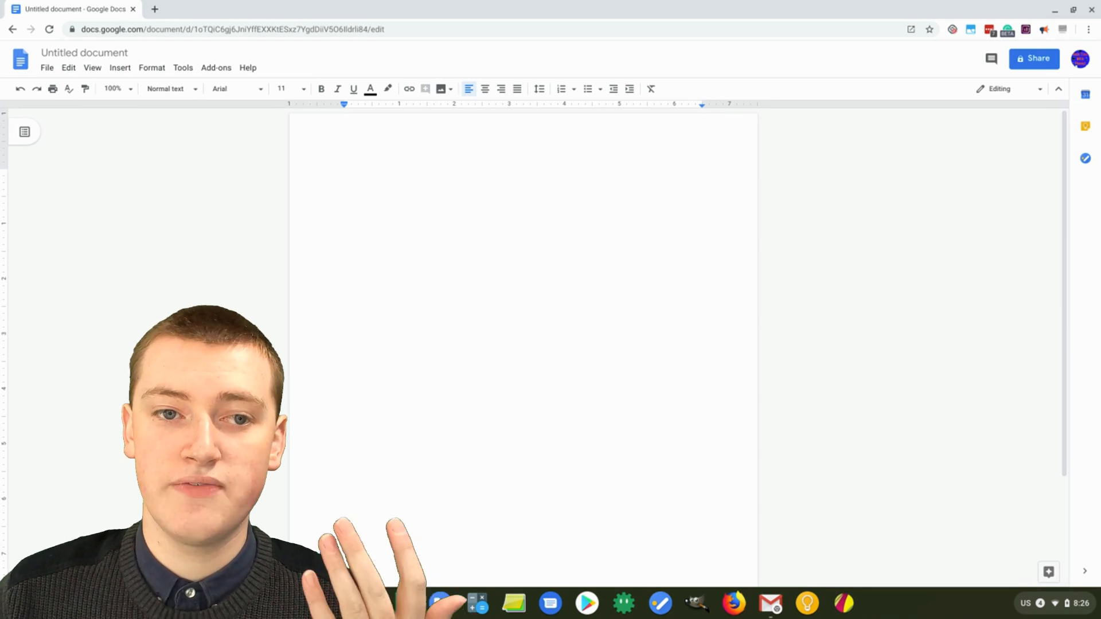
Step: Type the Tech Time With Timmy sample paragraph and set it to Georgia 12, 1.5 spacing
text(This is example text for a Tech Time With Timmy episode about changing the font and other format settings in Google Docs. This text does not necessarily need to say anything in particular as long as it exists and is ideally a few lines long.  This amount of text is probably pretty good so Timmy will stop typing now.)
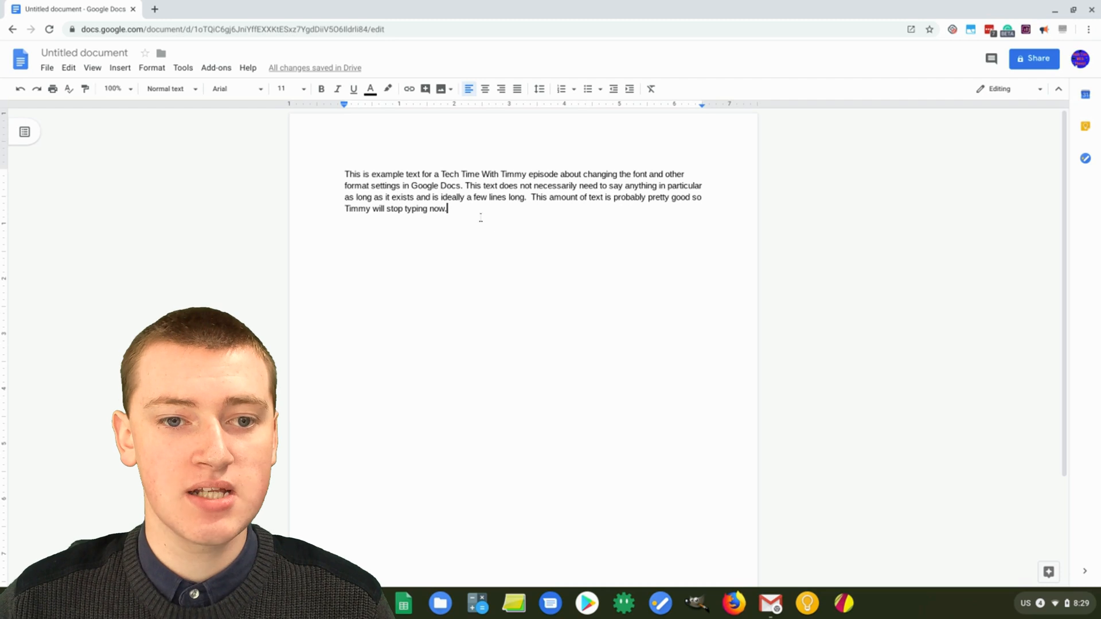
key(ctrl+a)
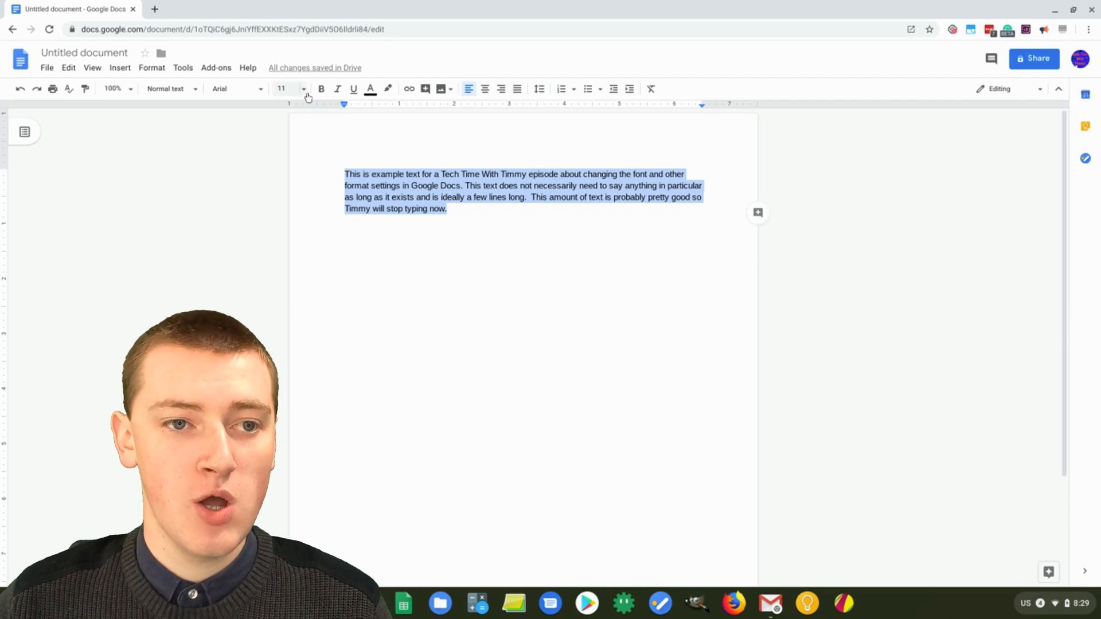
click(281, 88)
text(12)
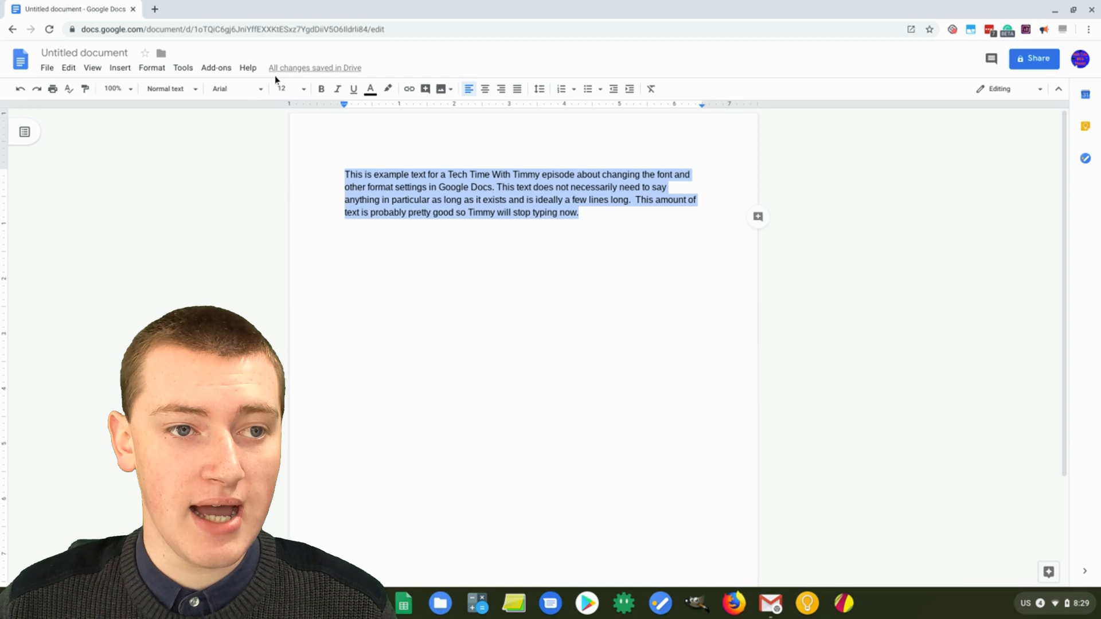
click(235, 89)
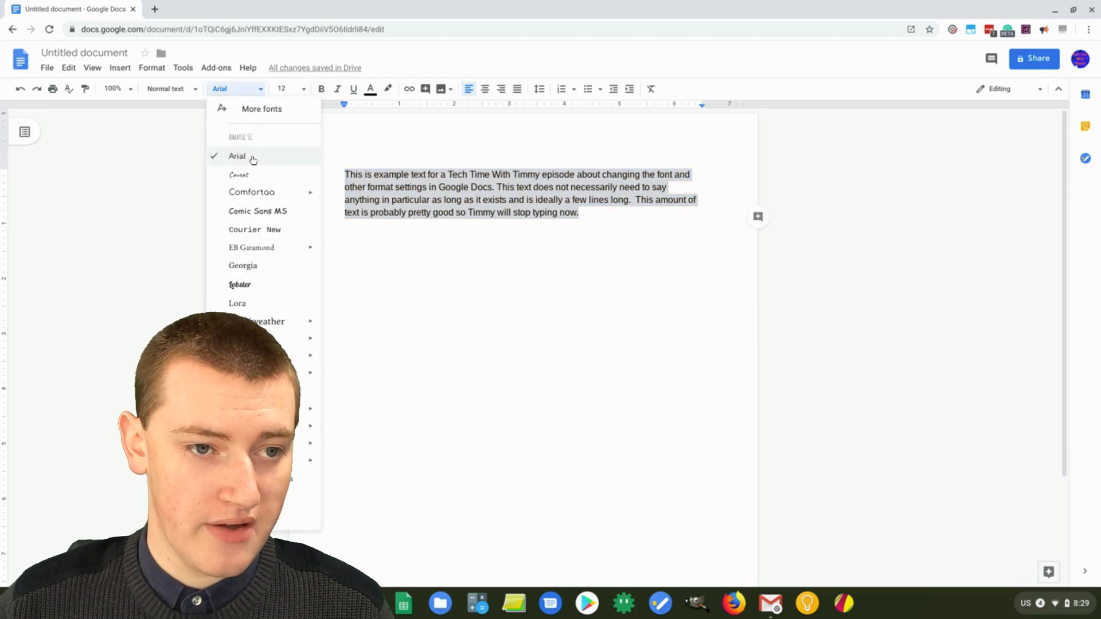
click(243, 265)
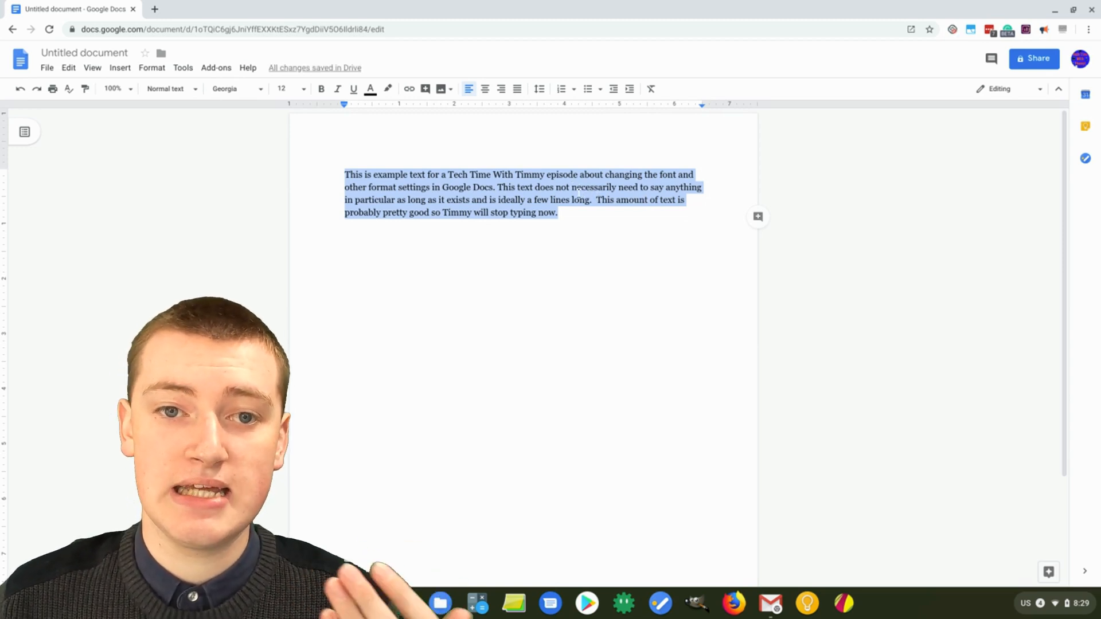
click(538, 89)
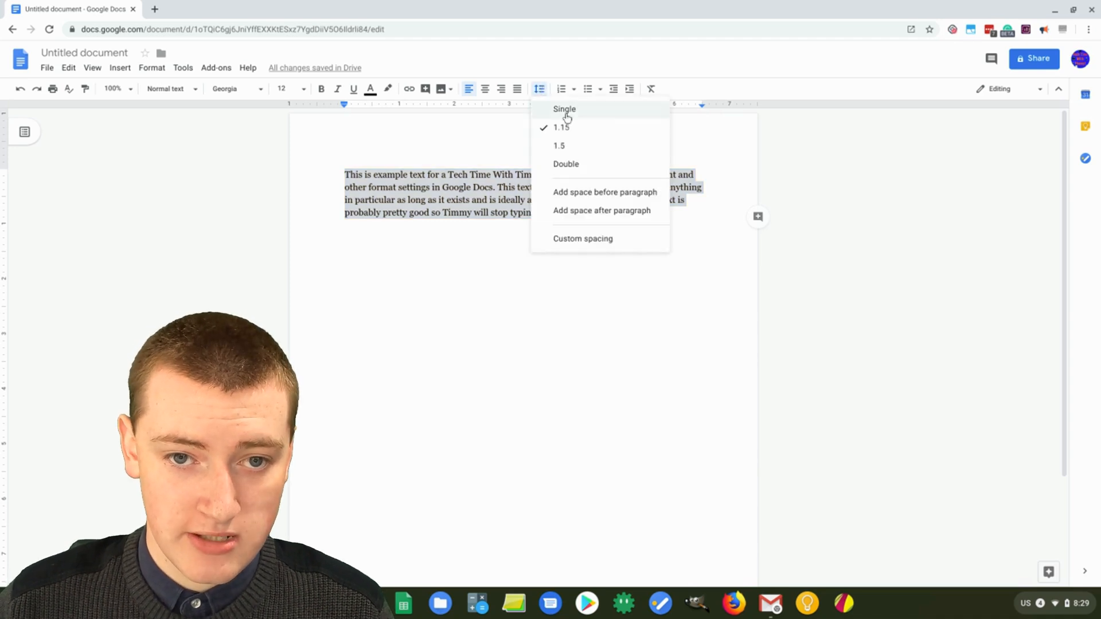
click(565, 109)
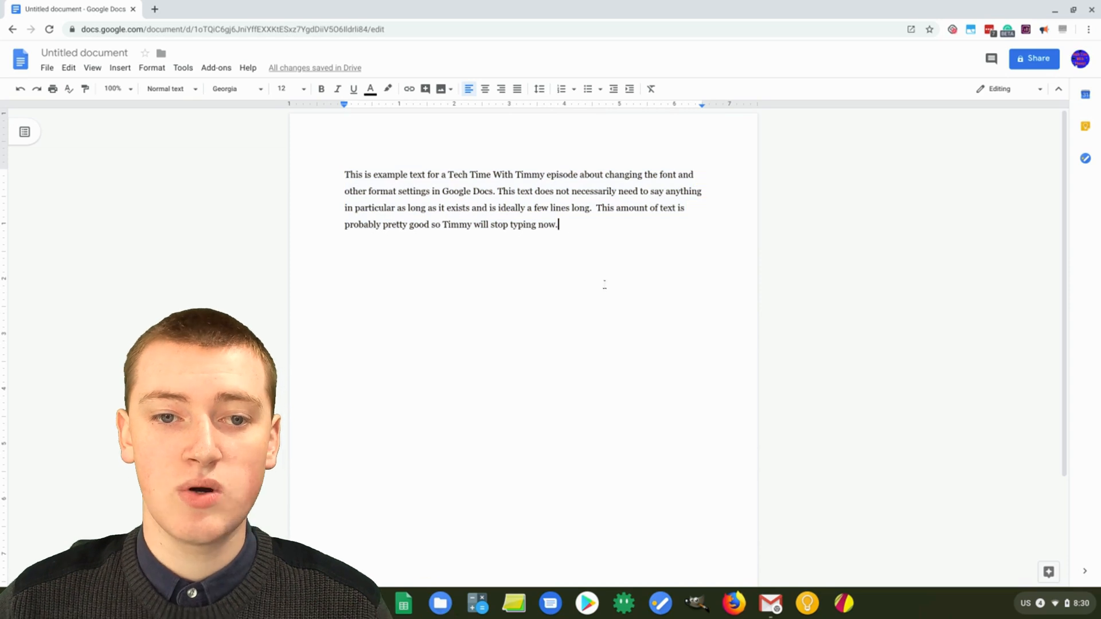
mouse_move(600, 281)
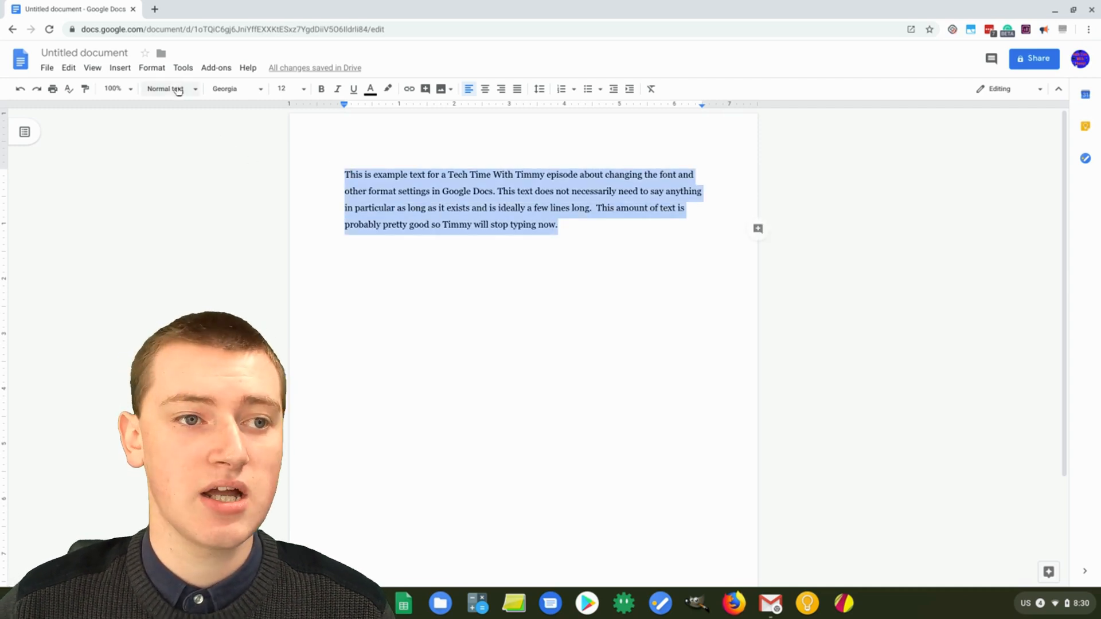
Step: Open the Format menu's paragraph style options to update Normal text
click(152, 68)
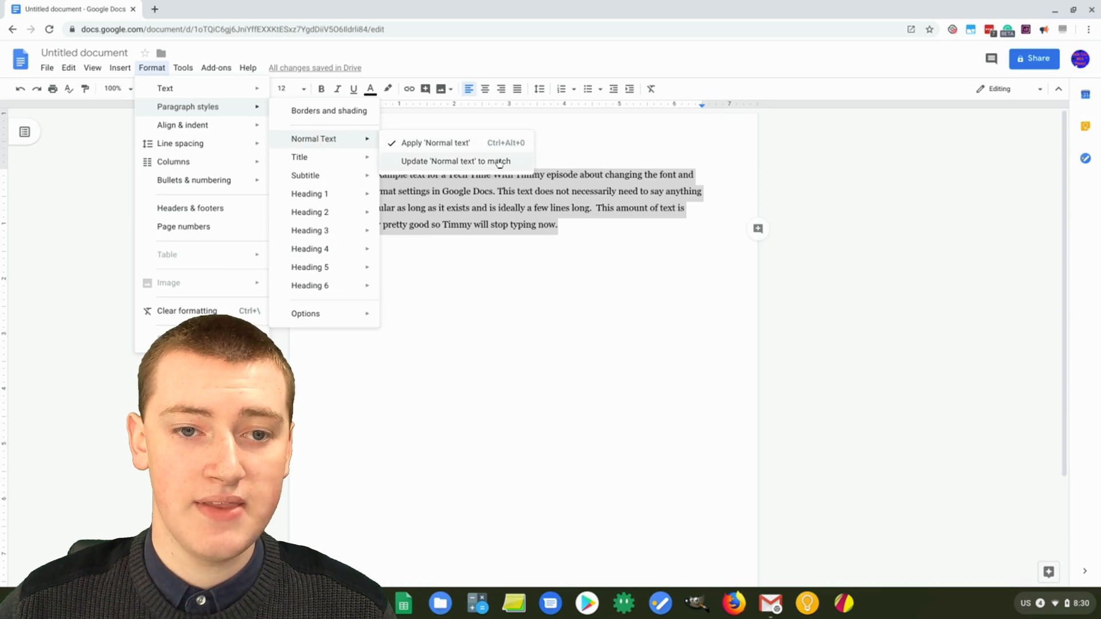
mouse_move(485, 167)
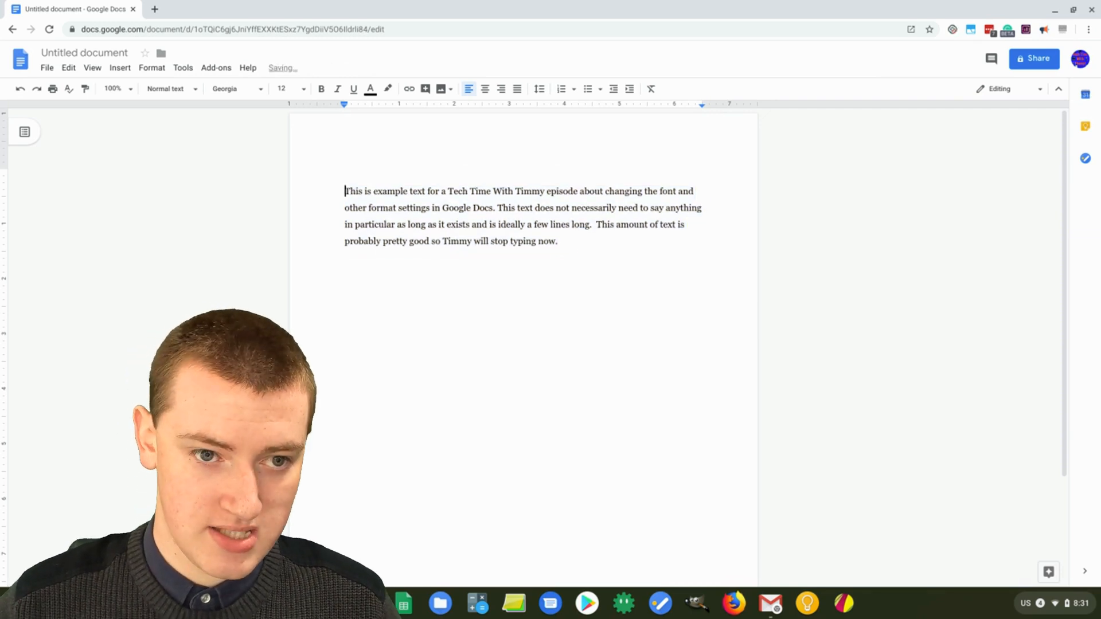
Step: Add the heading 'Timmy's Cool Text' styled as Title in Merriweather at size 30
text(Timmy's Cool Text)
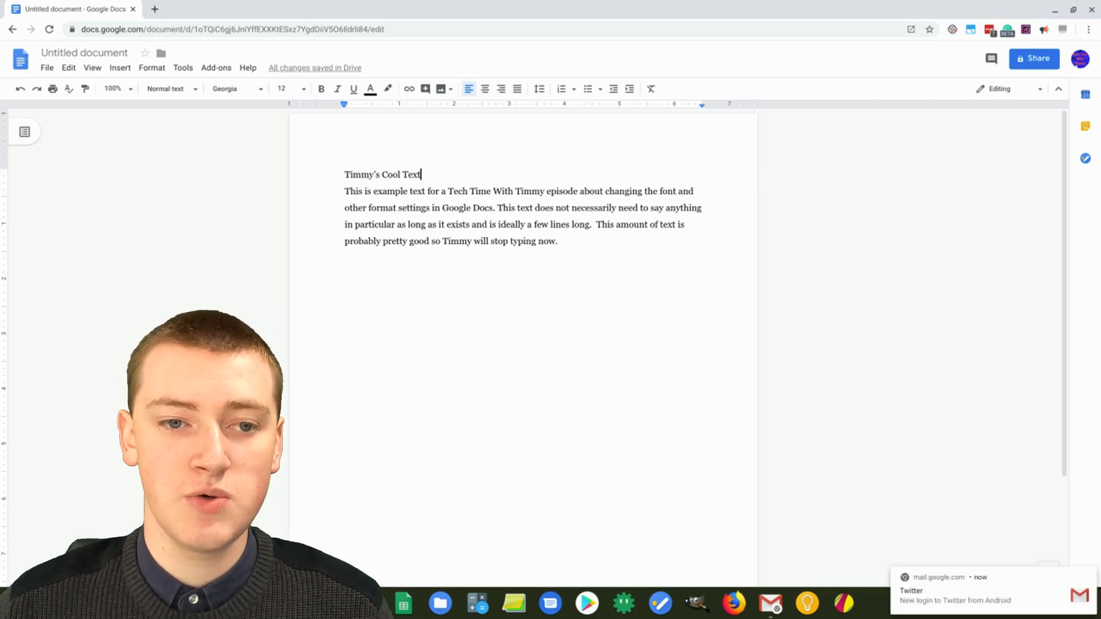
triple_click(383, 175)
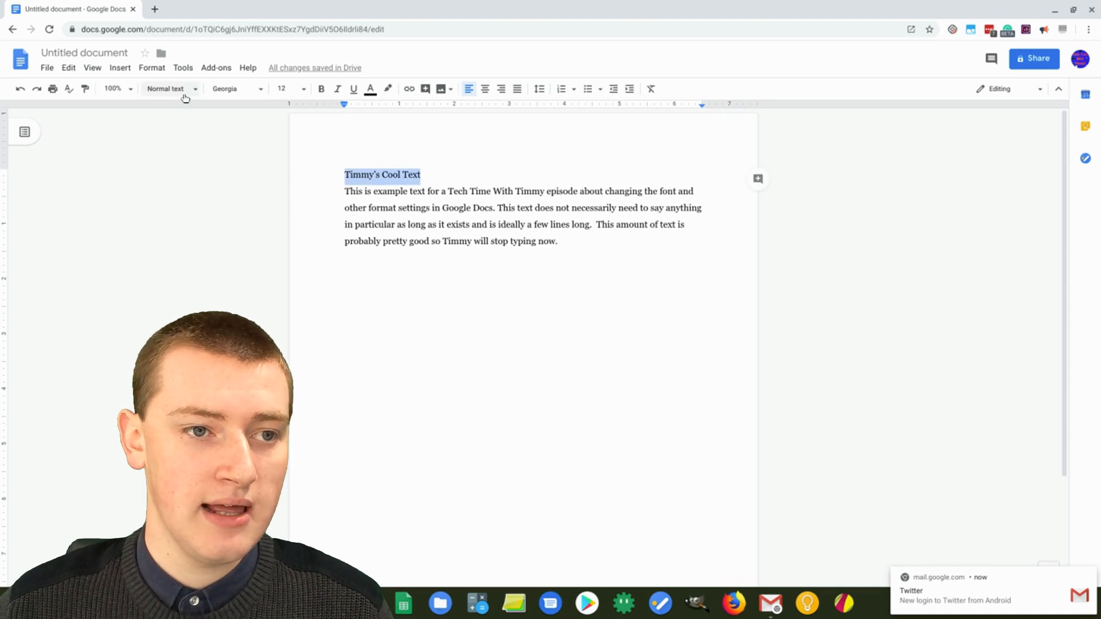
click(169, 89)
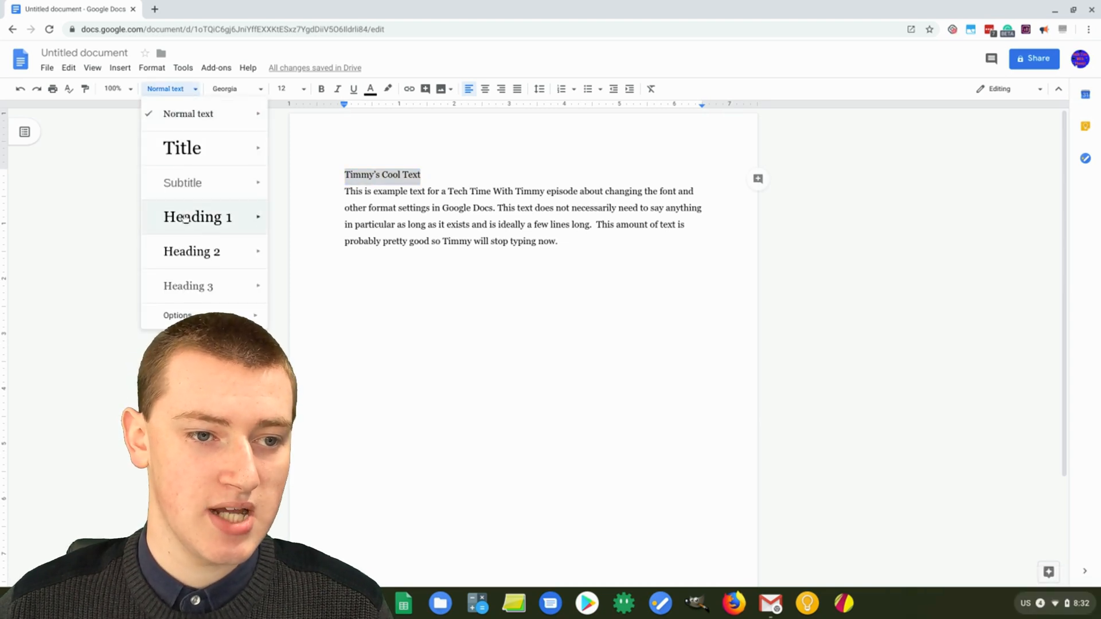
click(182, 148)
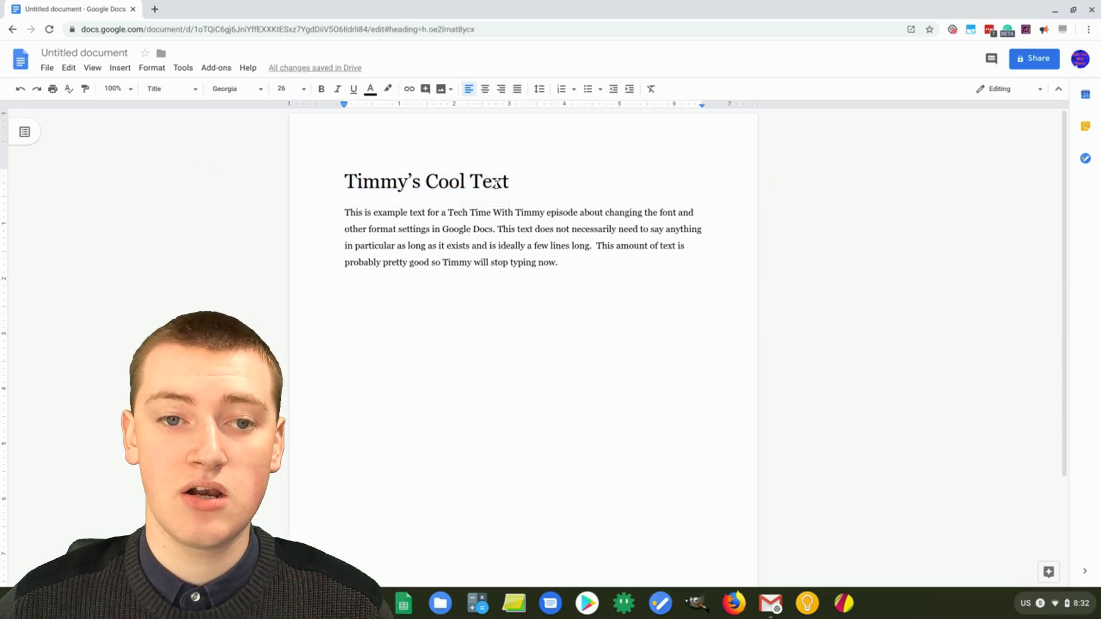
triple_click(426, 181)
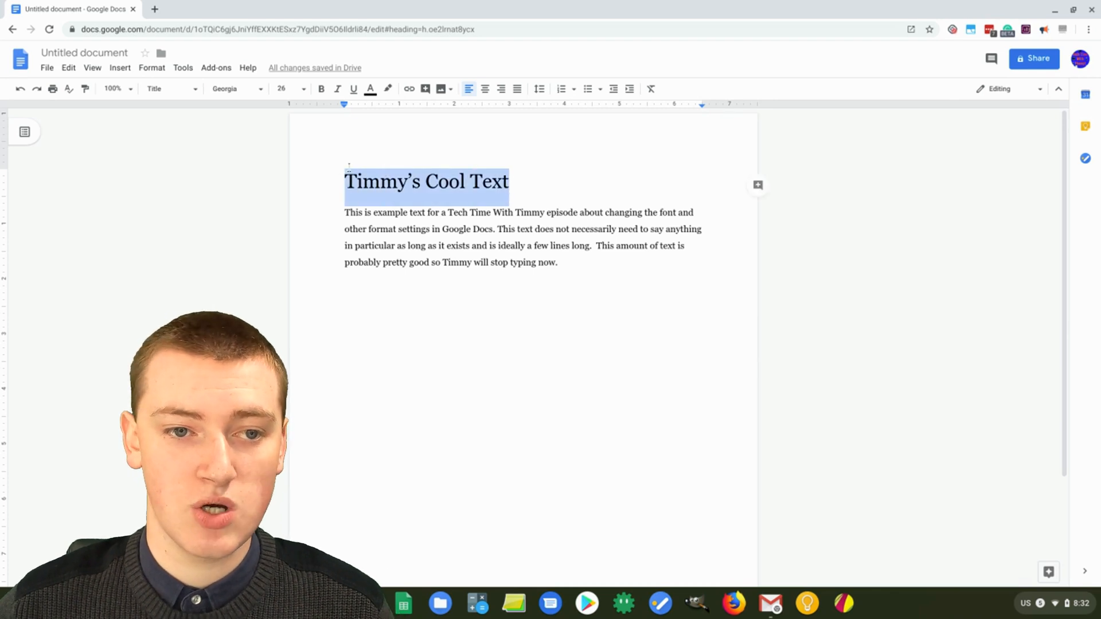
click(232, 88)
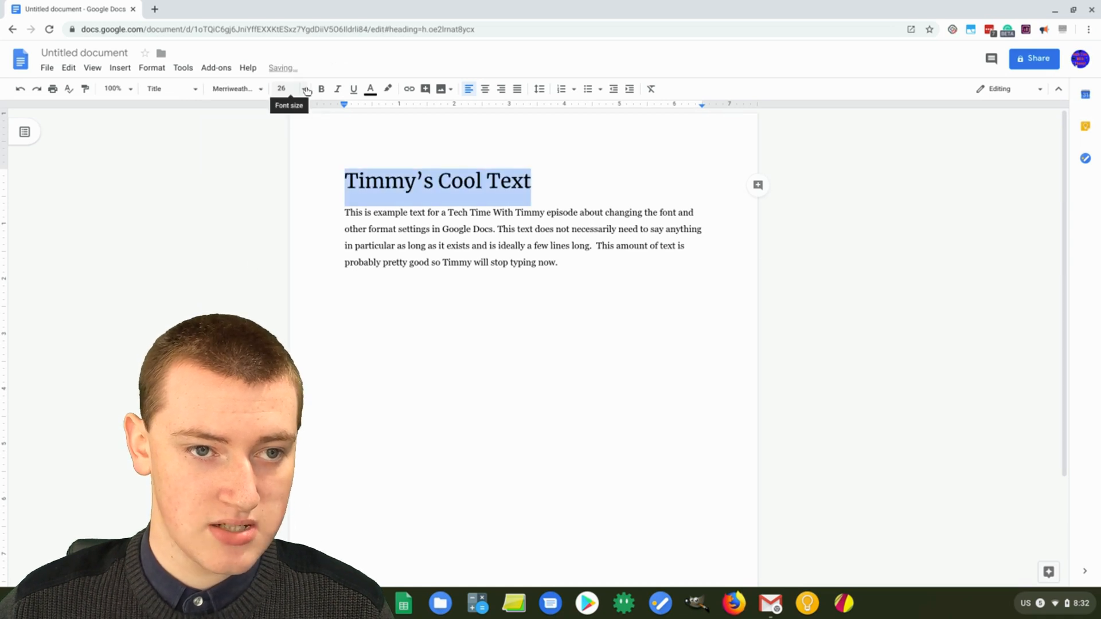
click(307, 88)
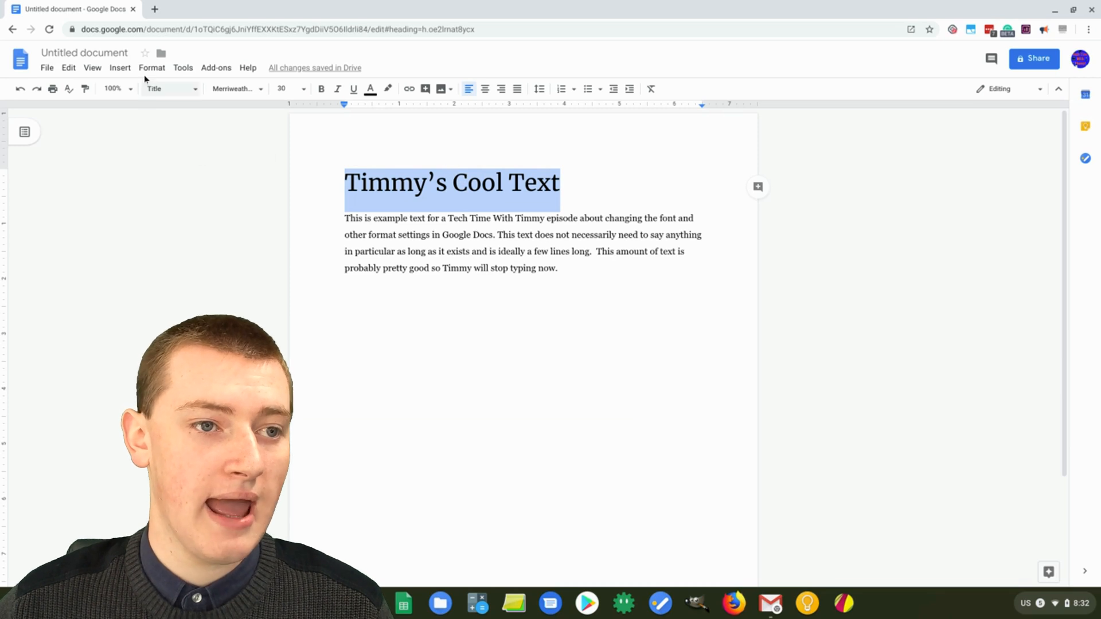
Step: Update the Title style to match the Merriweather 30 heading, then deselect it
click(152, 67)
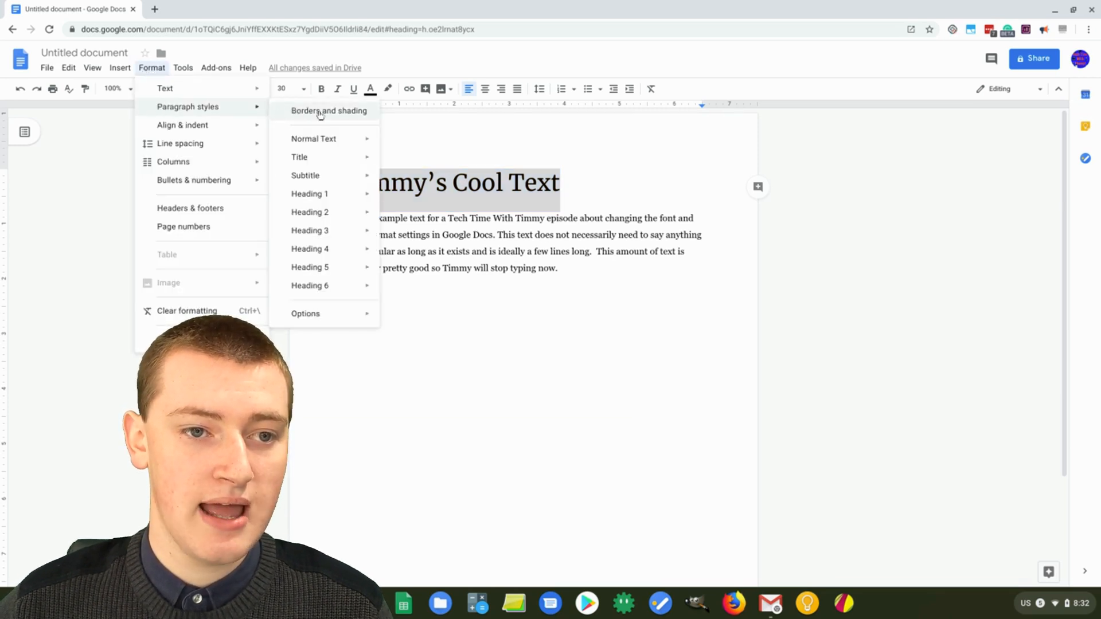
mouse_move(314, 139)
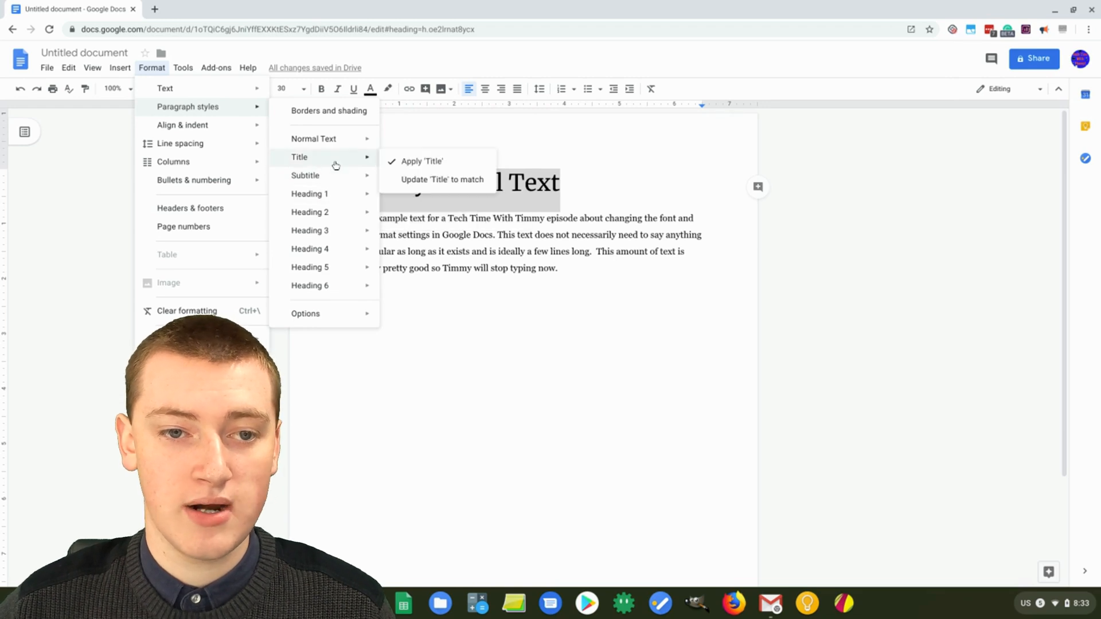
mouse_move(442, 179)
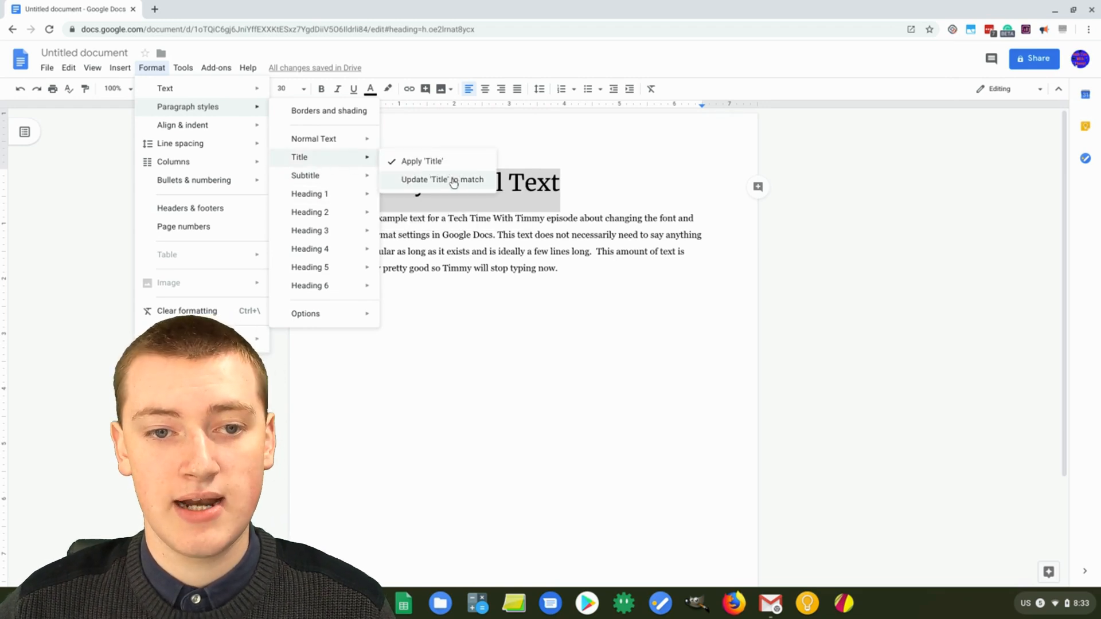
click(423, 161)
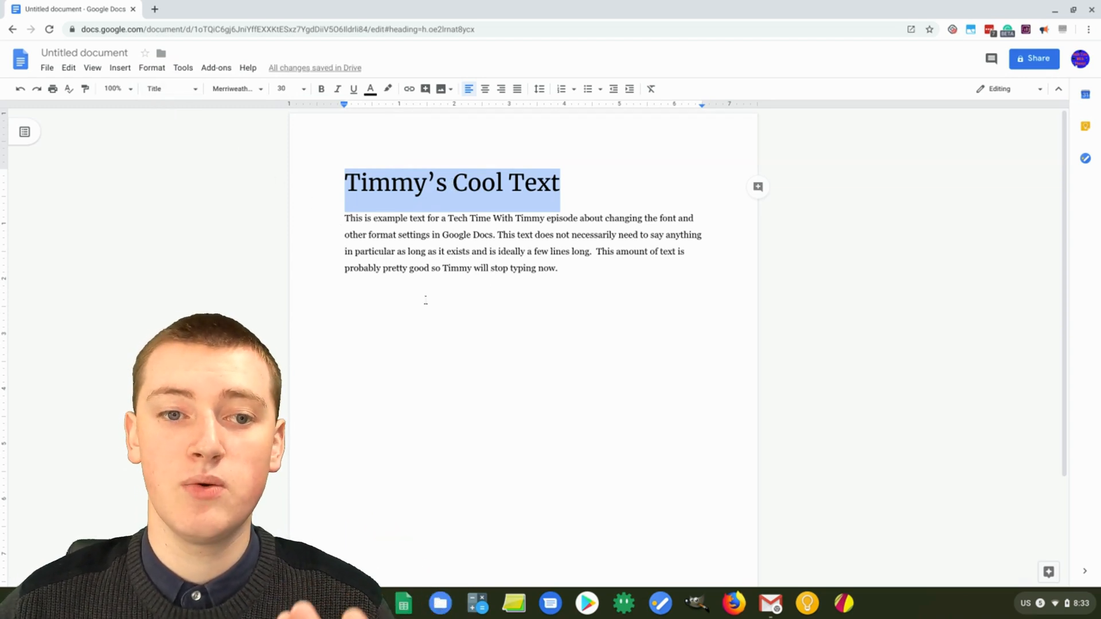
click(558, 267)
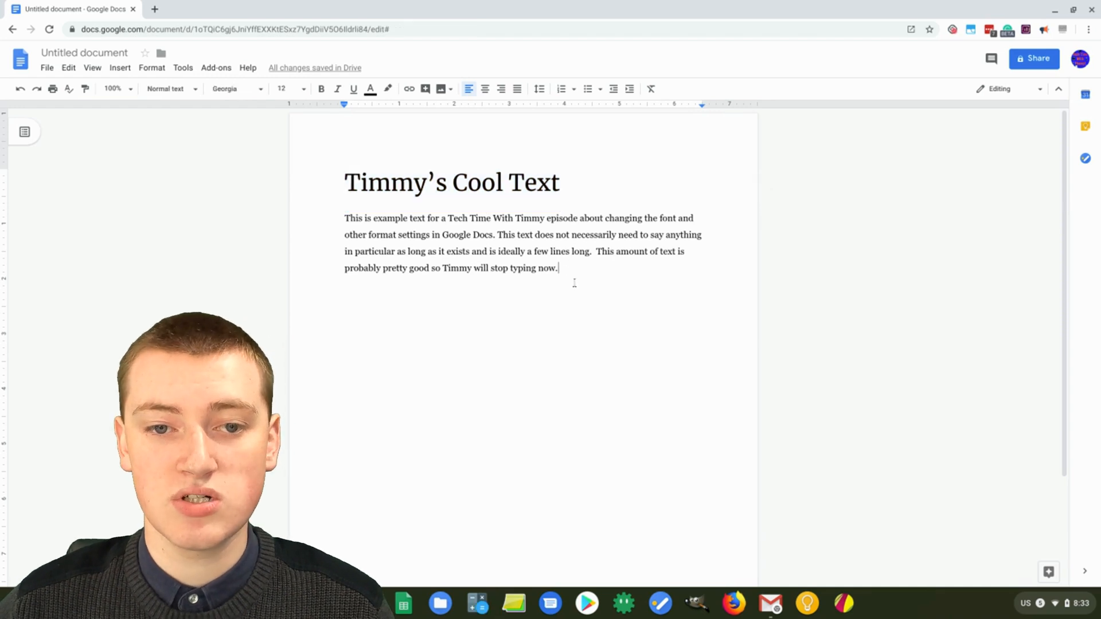